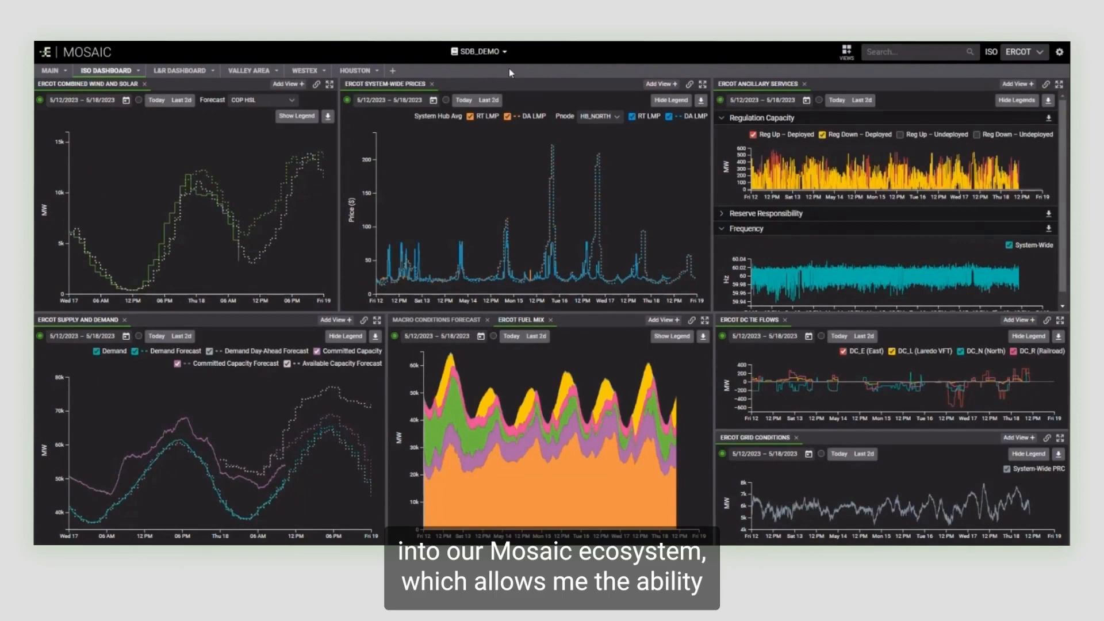
mouse_move(512, 73)
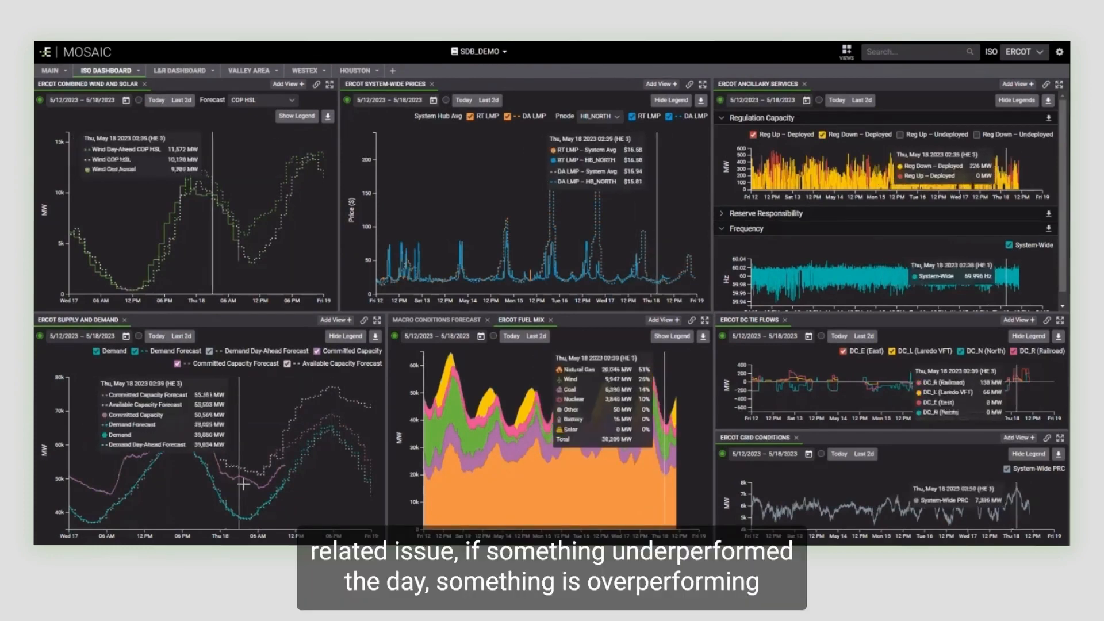
mouse_move(242, 484)
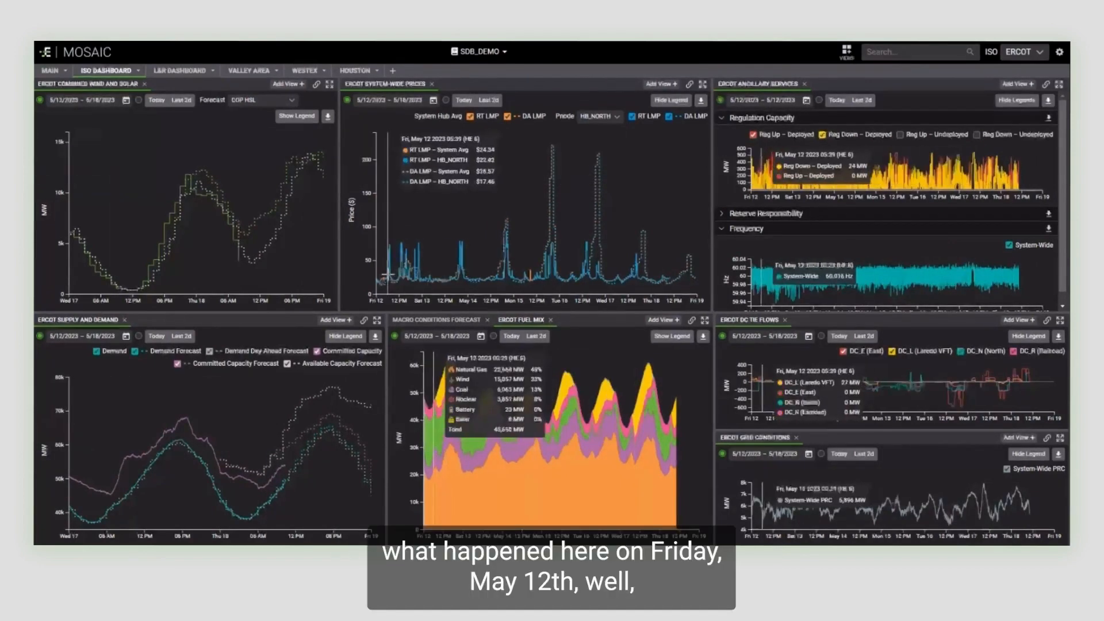
mouse_move(412, 273)
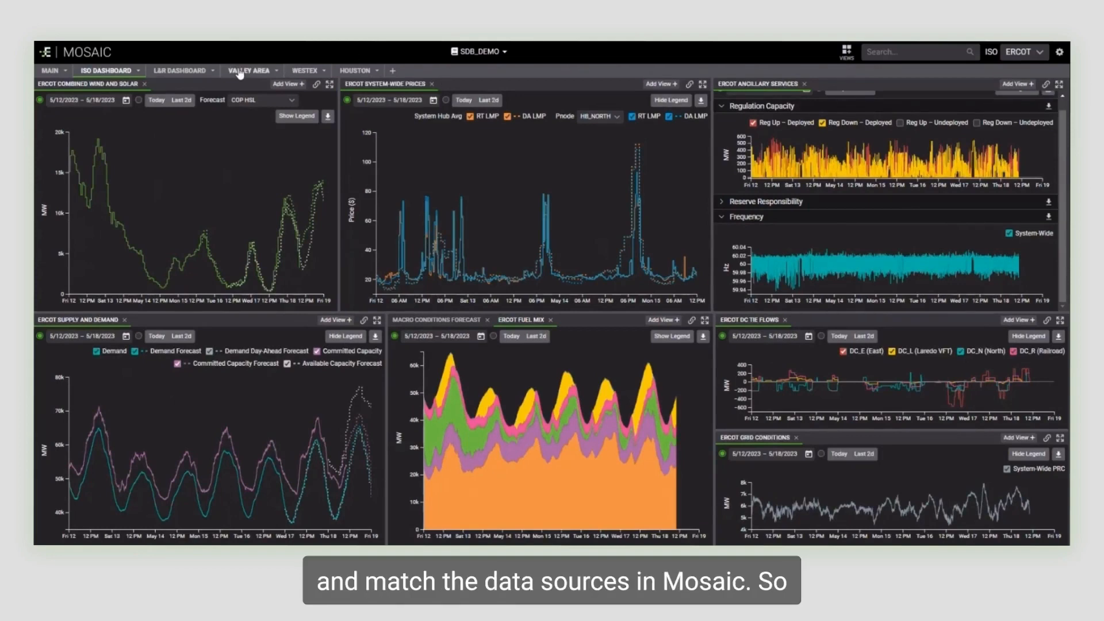
- Switch to the VALLEY AREA tab showing the regional map, station generation and constraint flows
left_click(248, 70)
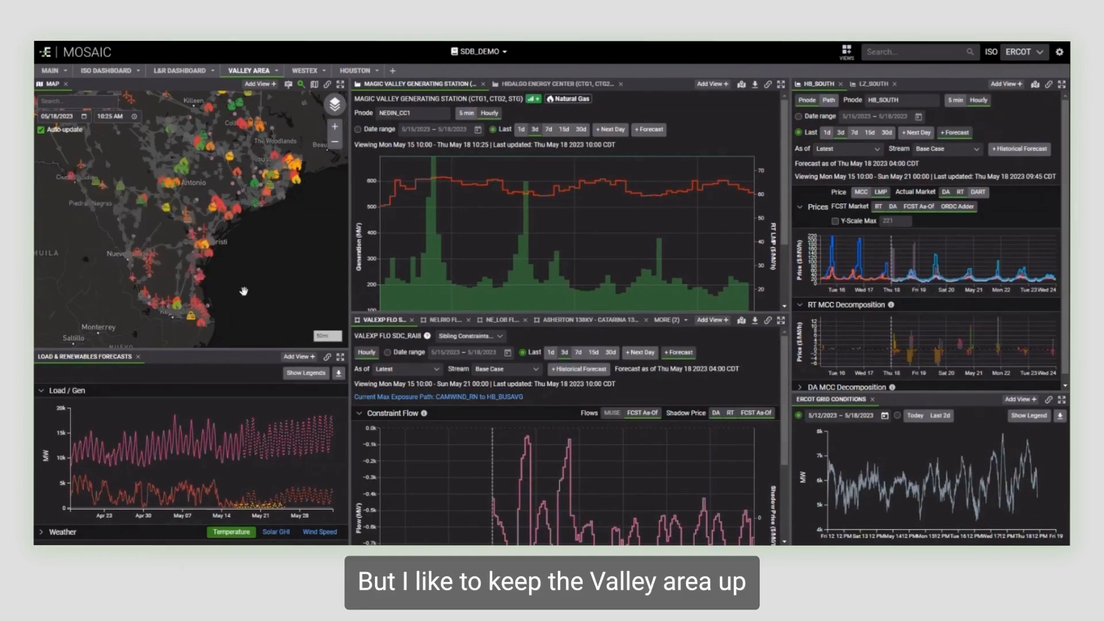
mouse_move(108, 277)
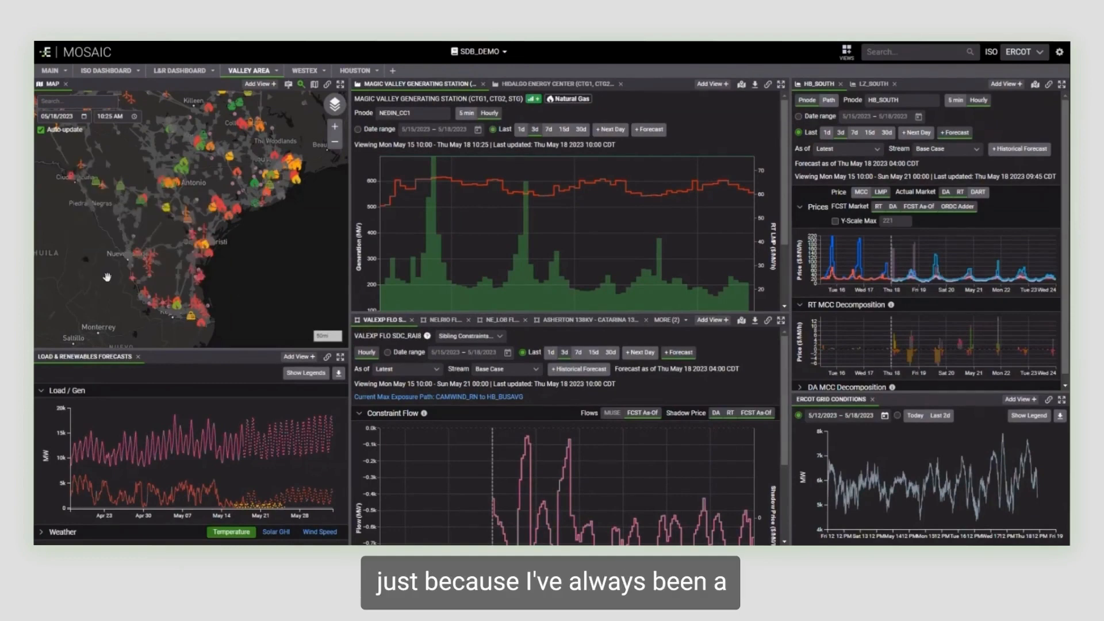